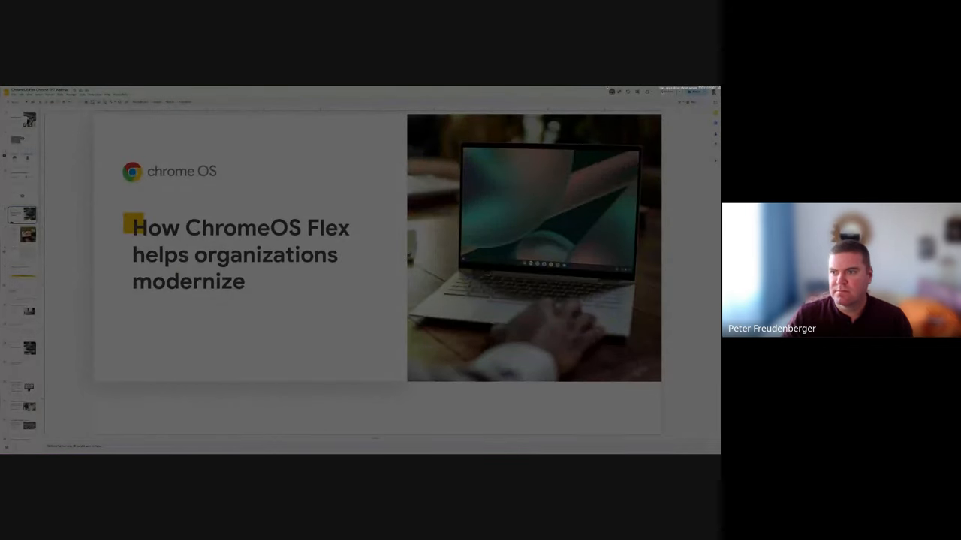
# Start presenting the ChromeOS Flex deck in slideshow mode.
pyautogui.press('F5')
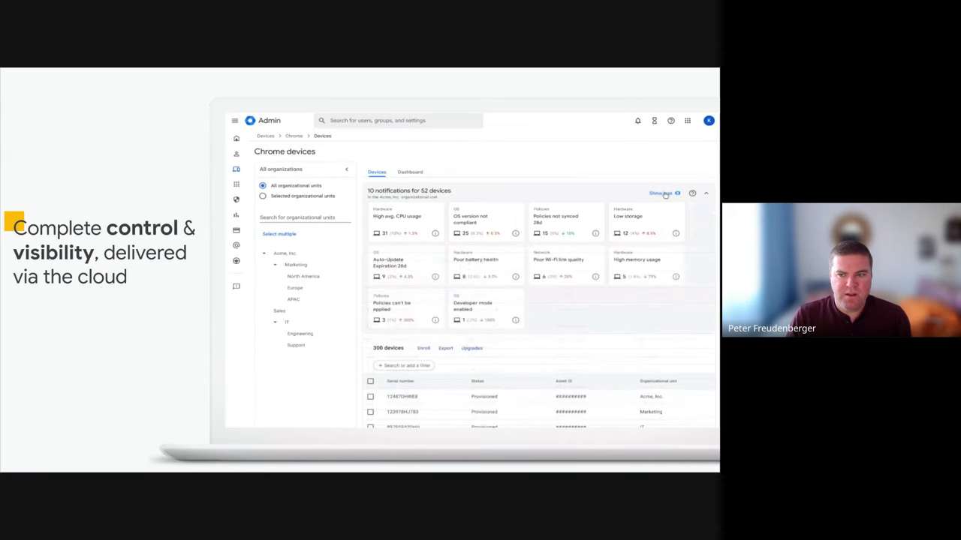
pyautogui.click(406, 222)
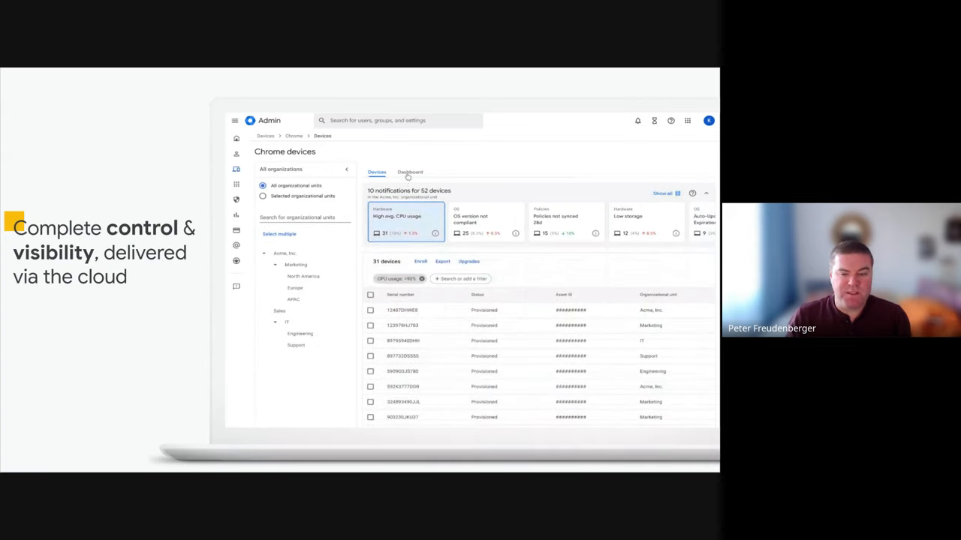
pyautogui.click(410, 171)
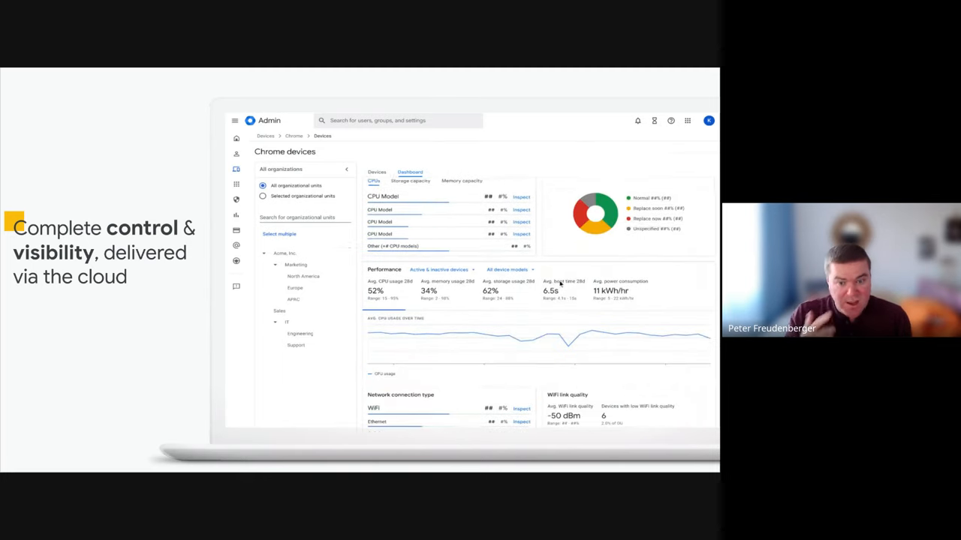
pyautogui.click(376, 171)
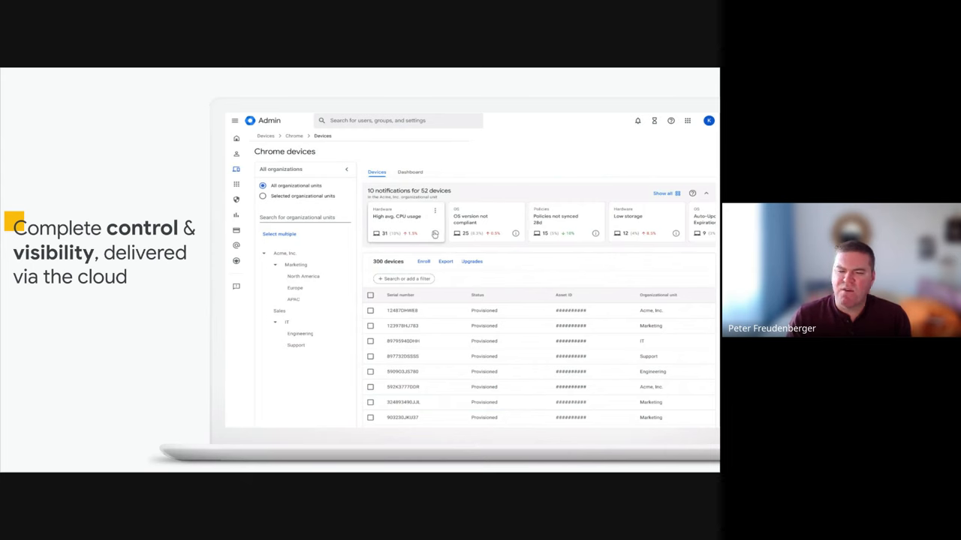
pyautogui.click(405, 222)
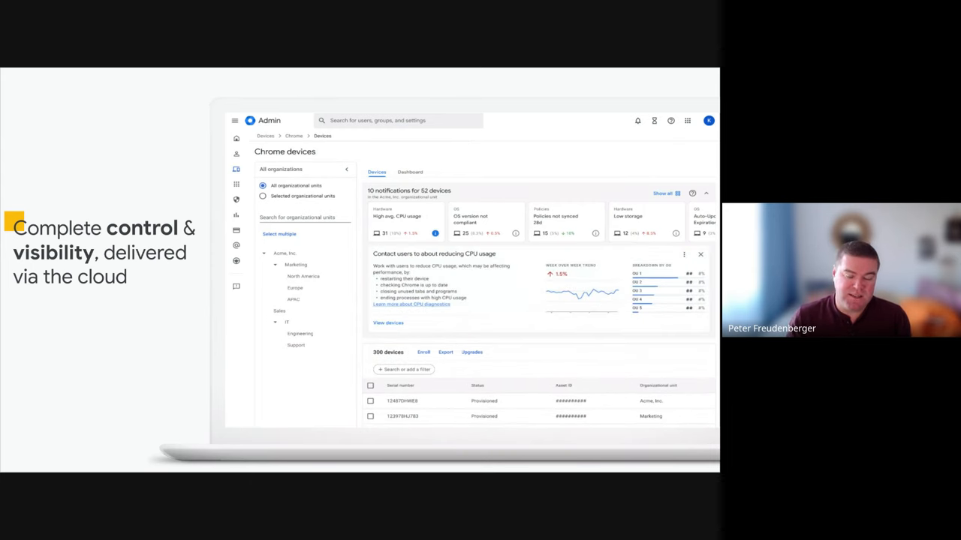
pyautogui.click(700, 253)
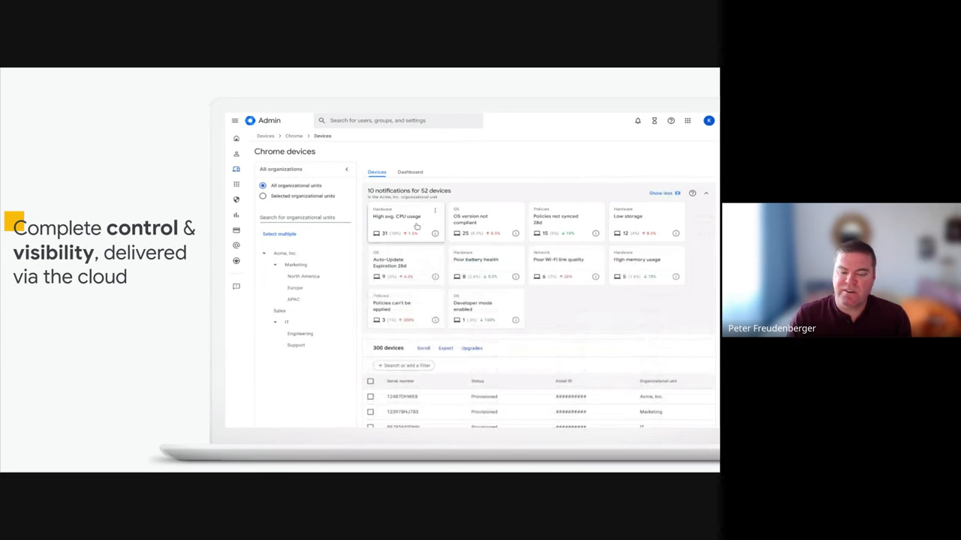
pyautogui.click(410, 171)
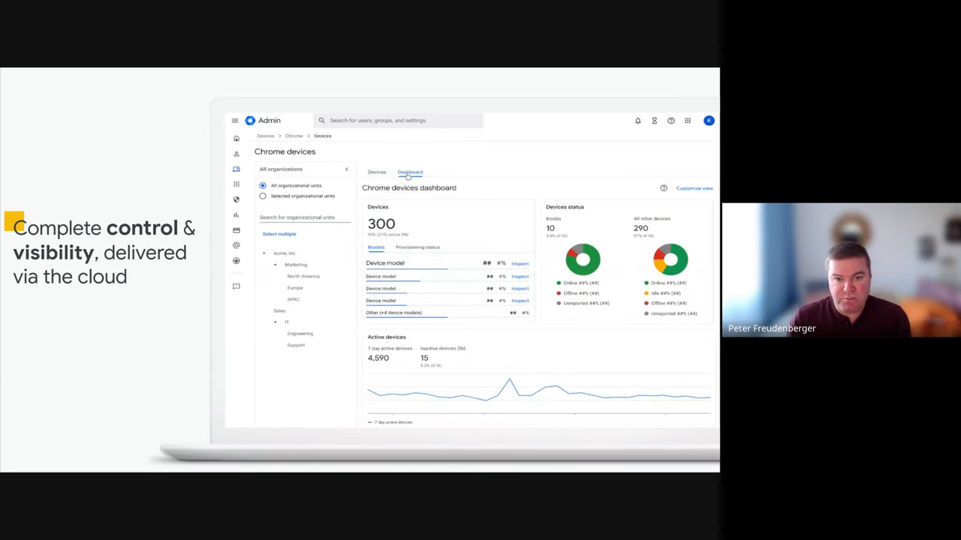
pyautogui.scroll(-3)
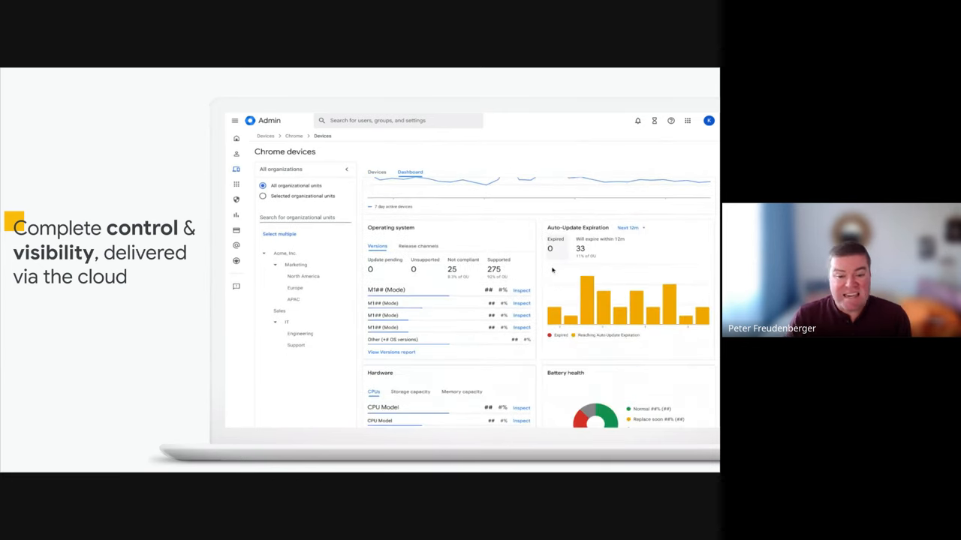
pyautogui.scroll(-3)
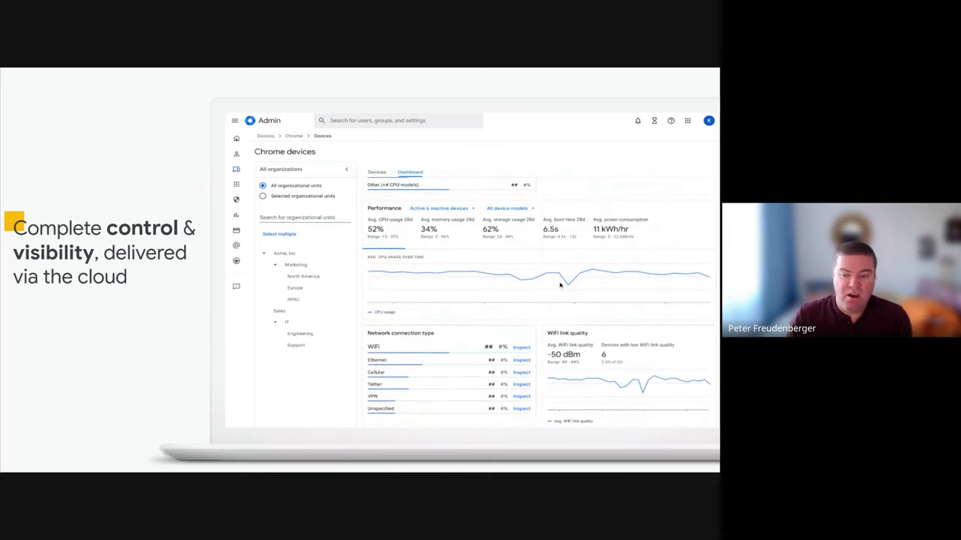
pyautogui.click(377, 172)
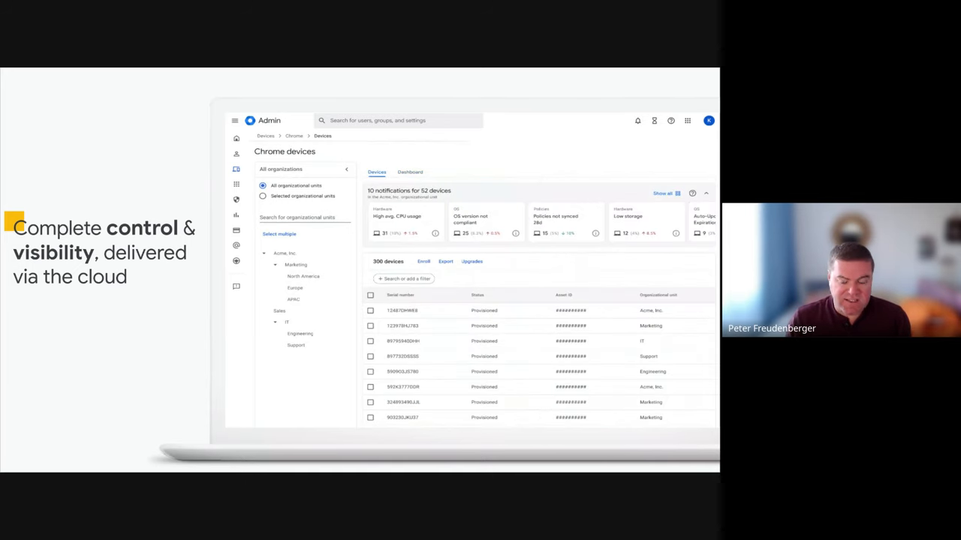
pyautogui.click(406, 223)
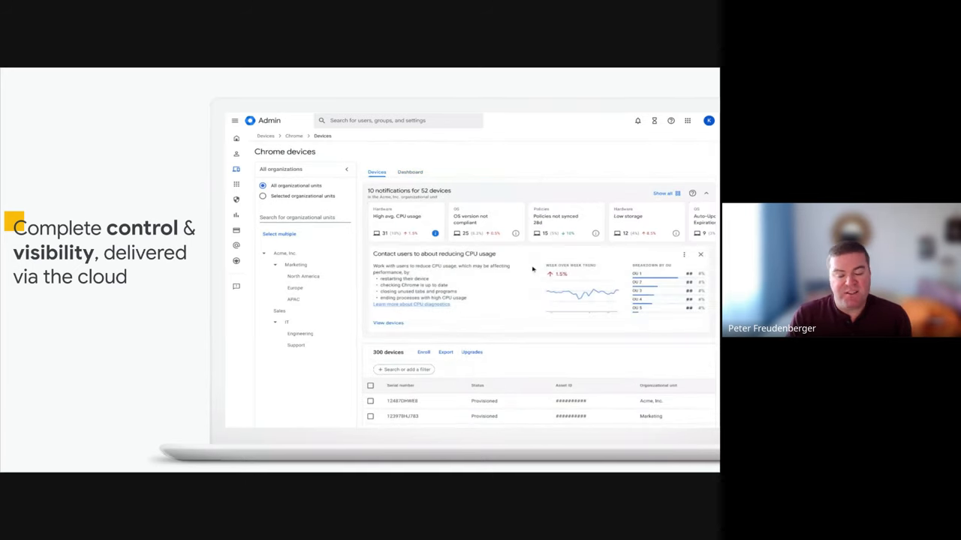
pyautogui.click(700, 253)
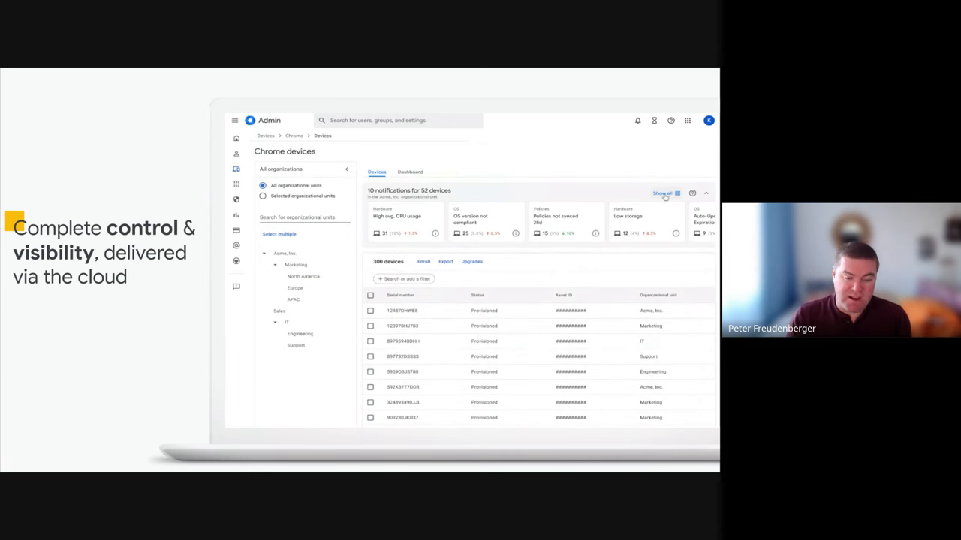
pyautogui.click(405, 222)
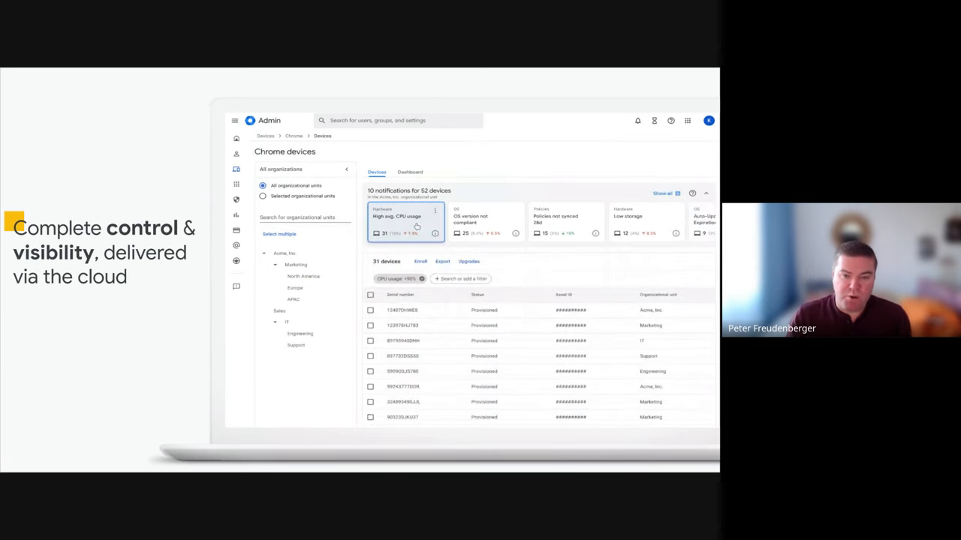
pyautogui.click(410, 171)
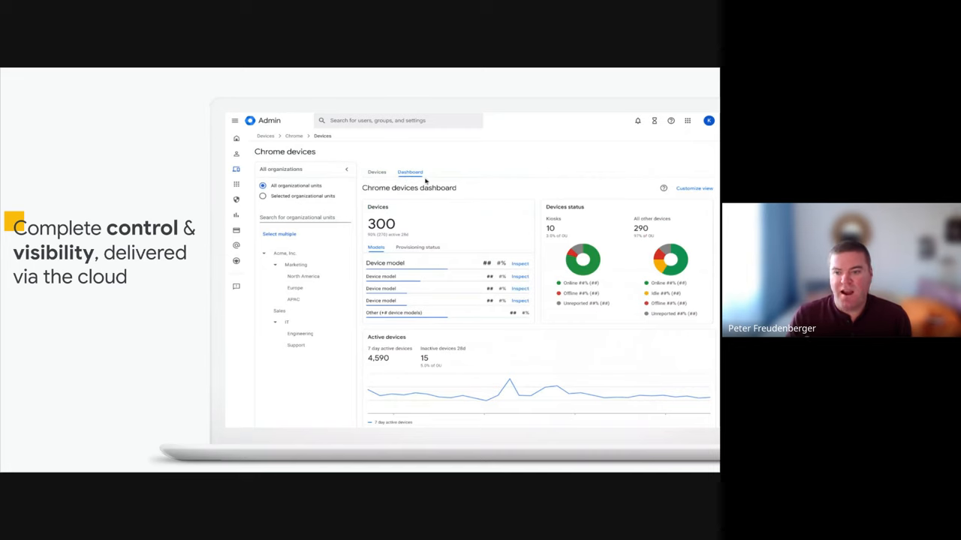
pyautogui.scroll(-3)
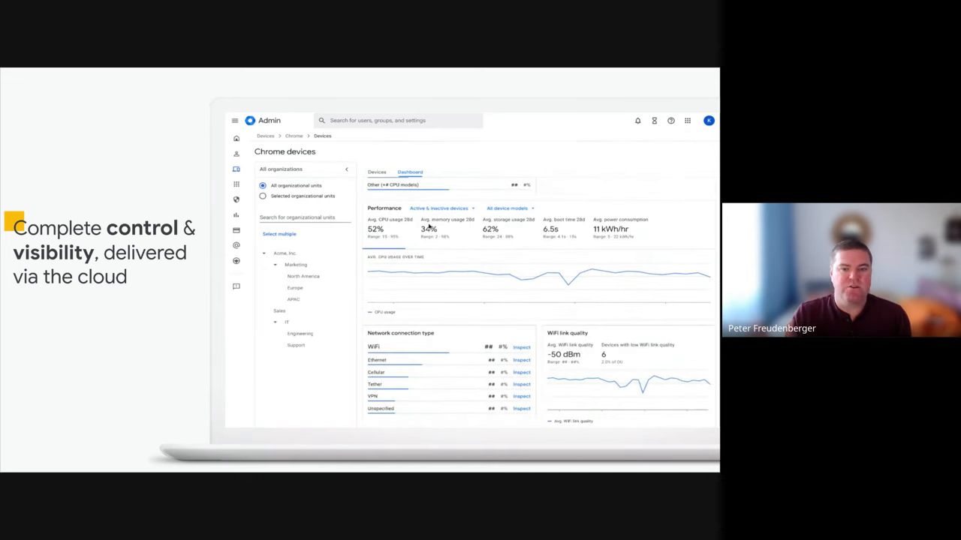
pyautogui.click(377, 171)
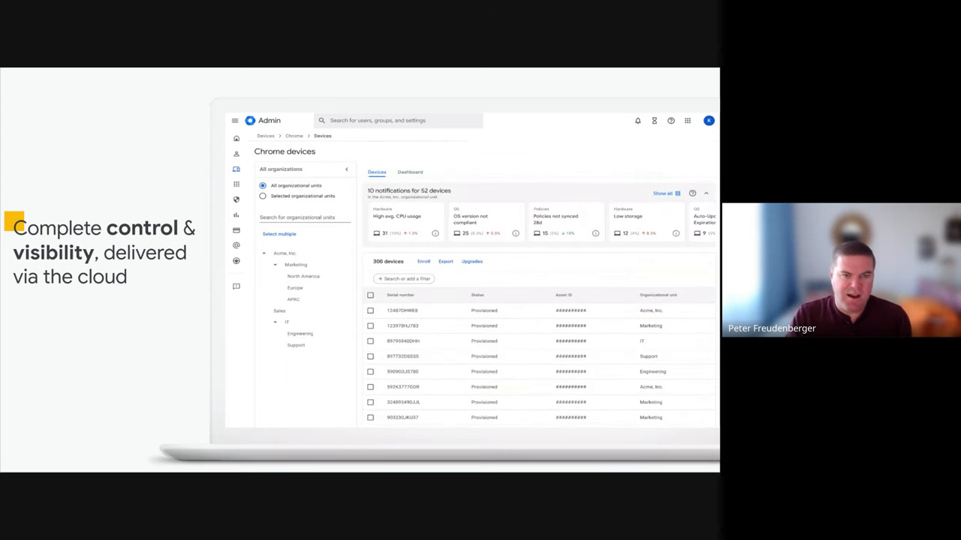
pyautogui.click(405, 222)
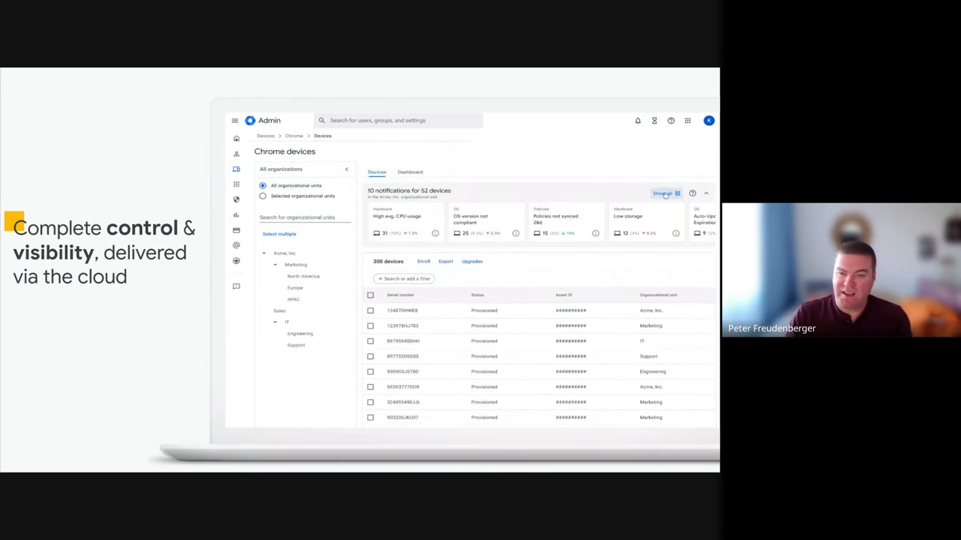
pyautogui.click(405, 222)
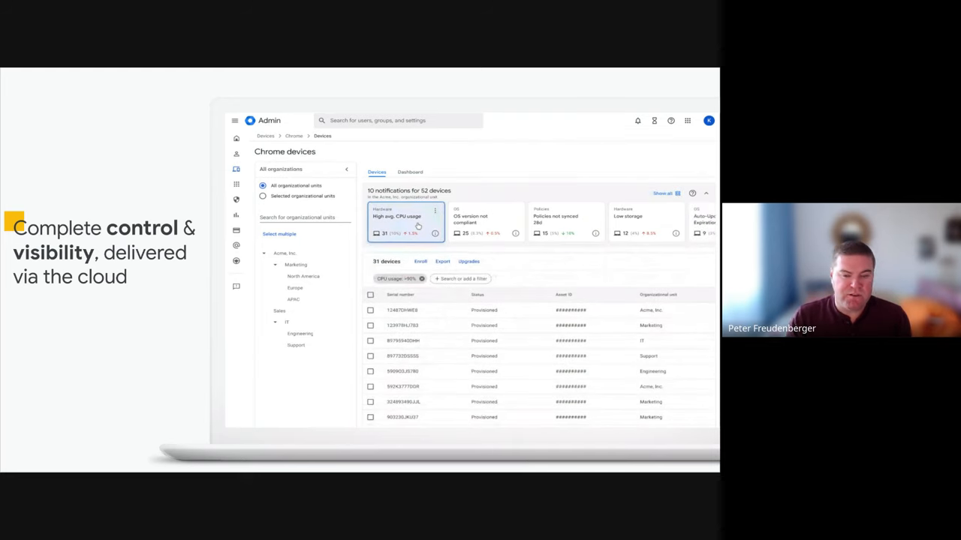
pyautogui.click(410, 172)
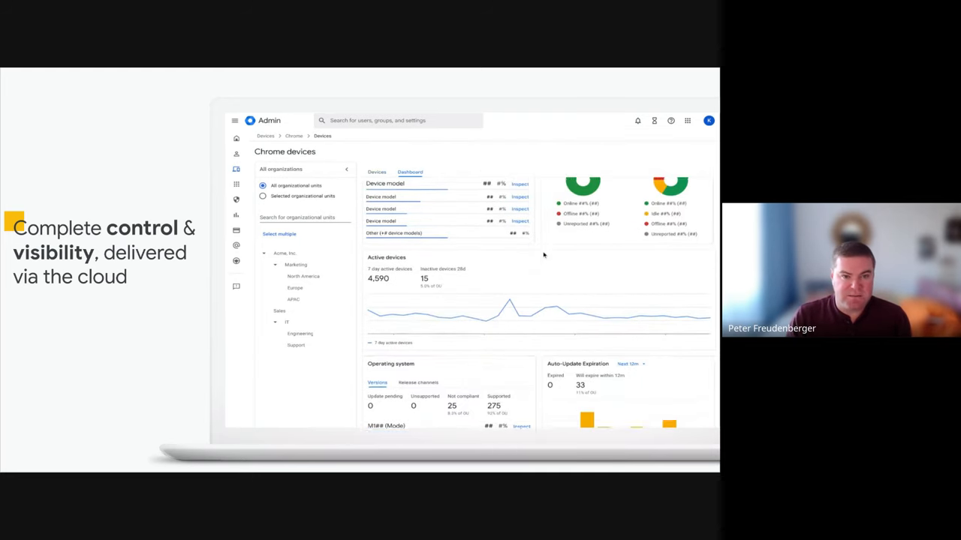
pyautogui.press('right')
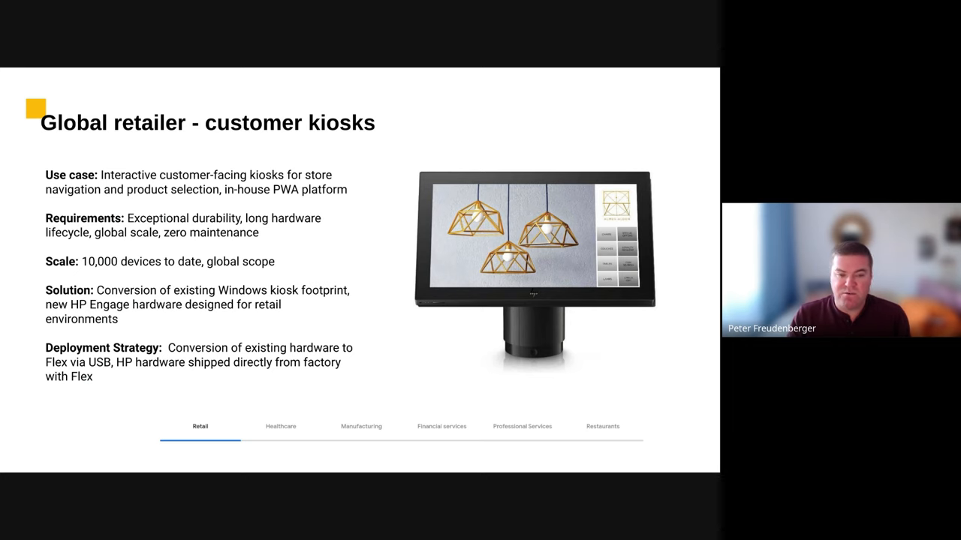
# Advance through the manufacturing case study to the retail bank case study slide.
pyautogui.click(279, 426)
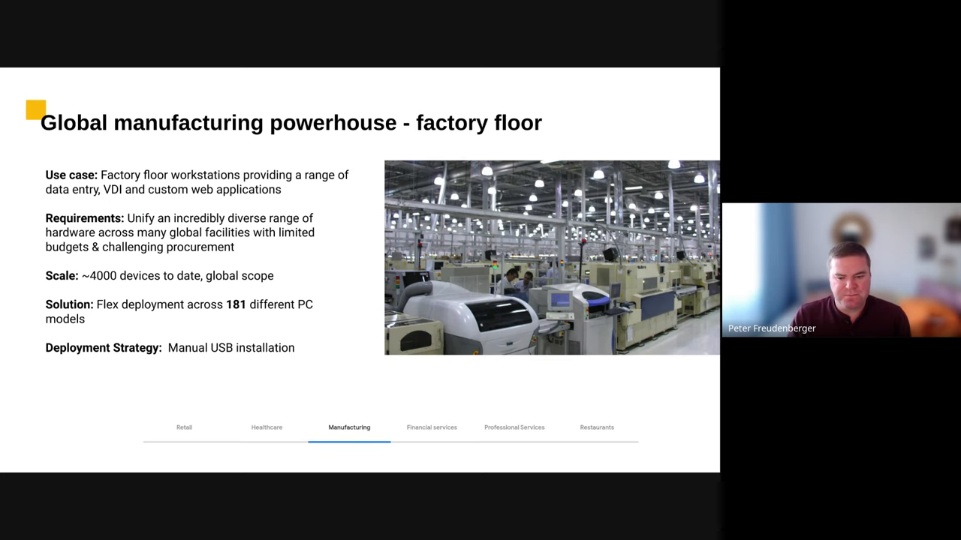
pyautogui.click(431, 427)
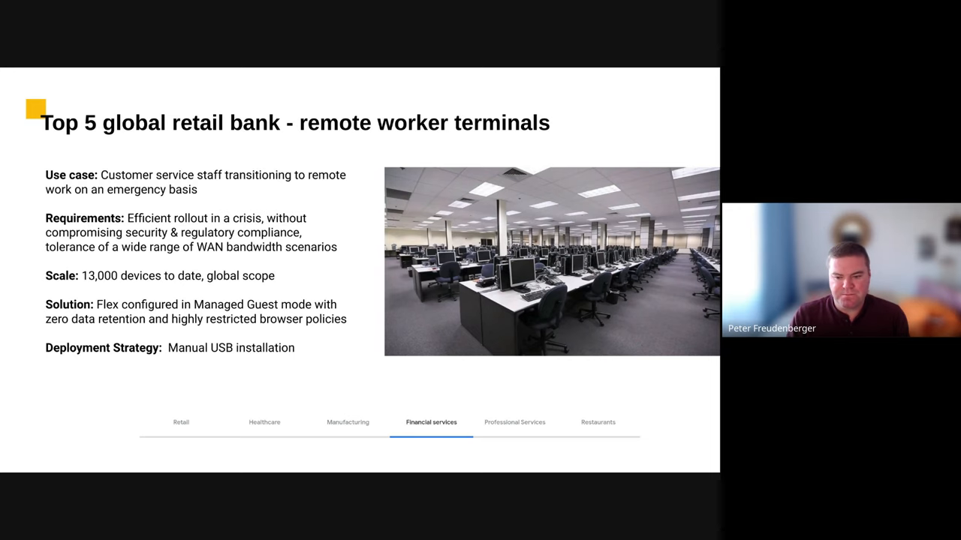
# Advance to the multinational private security field workstations case study slide.
pyautogui.click(514, 422)
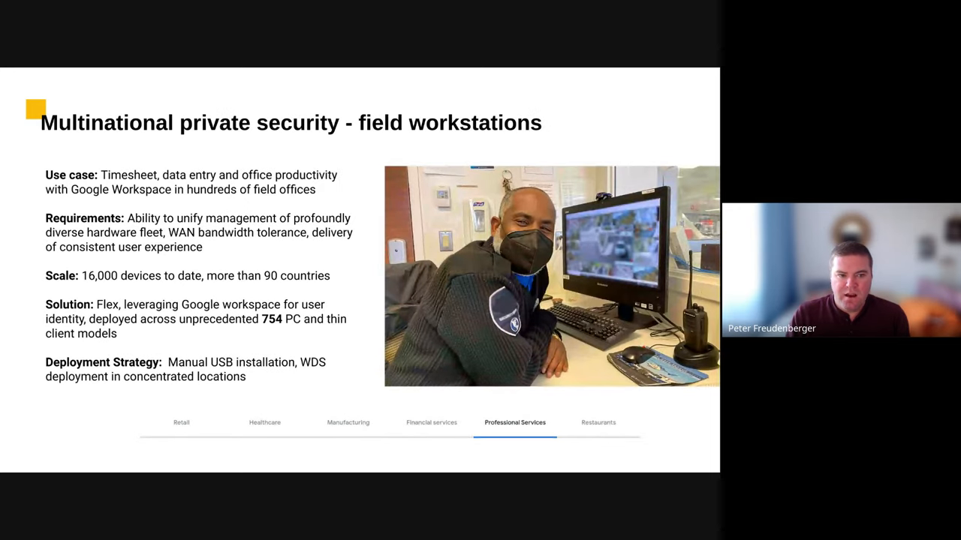